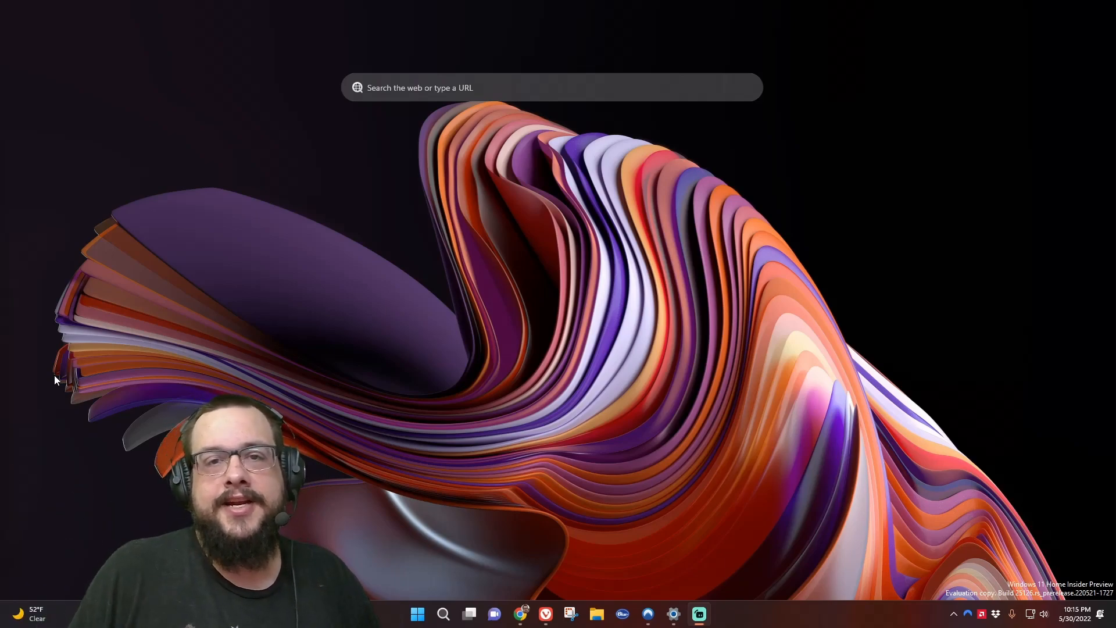
mouse_move(532, 509)
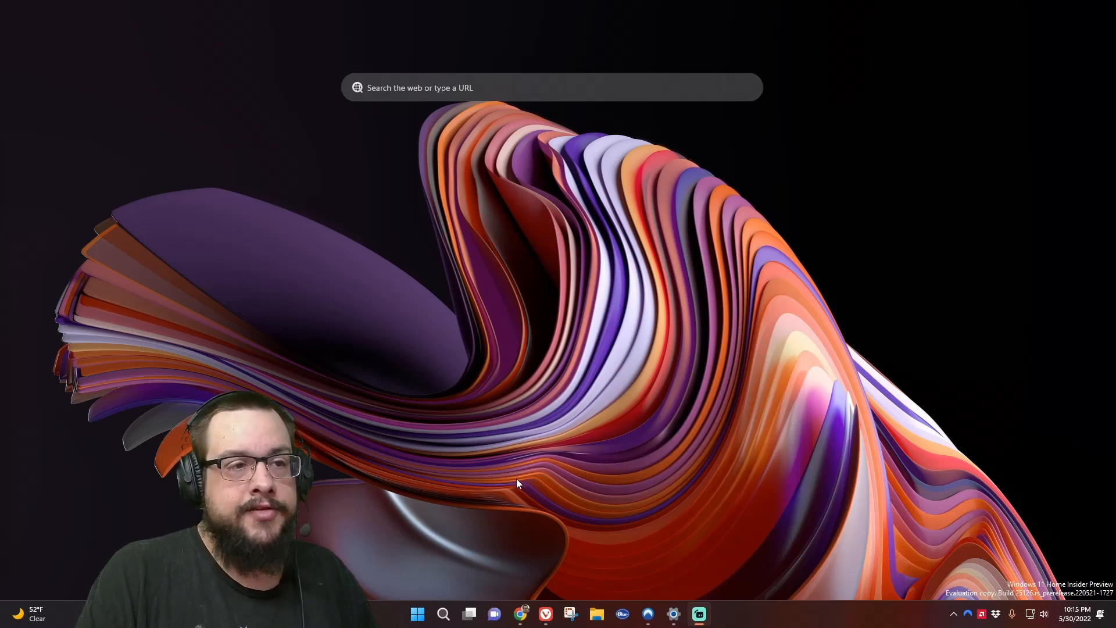
mouse_move(367, 112)
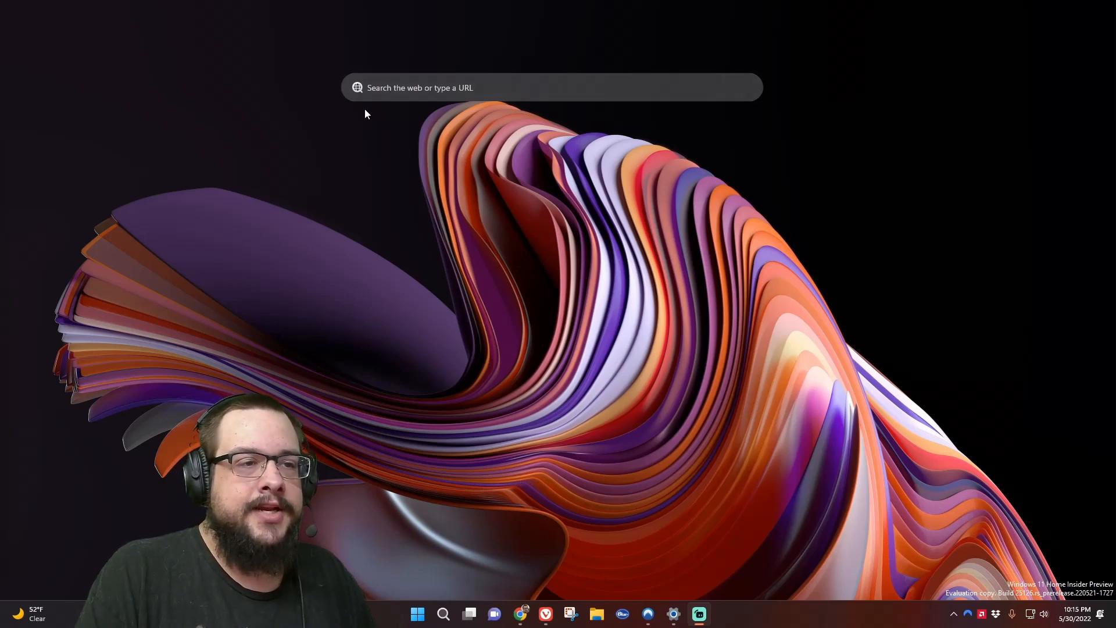
mouse_move(772, 100)
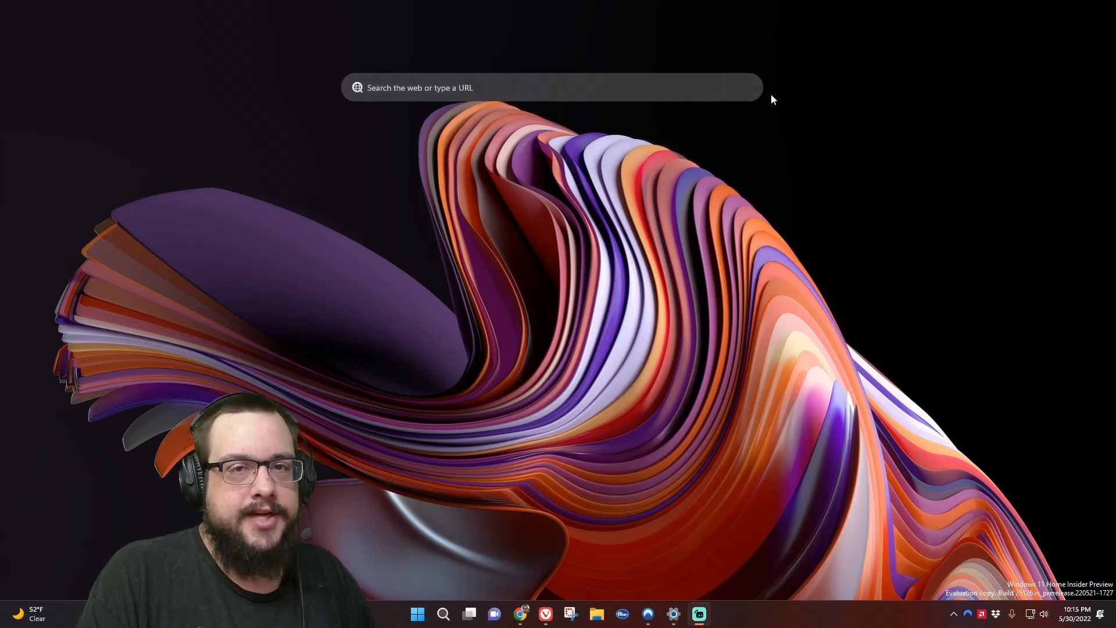
mouse_move(570, 115)
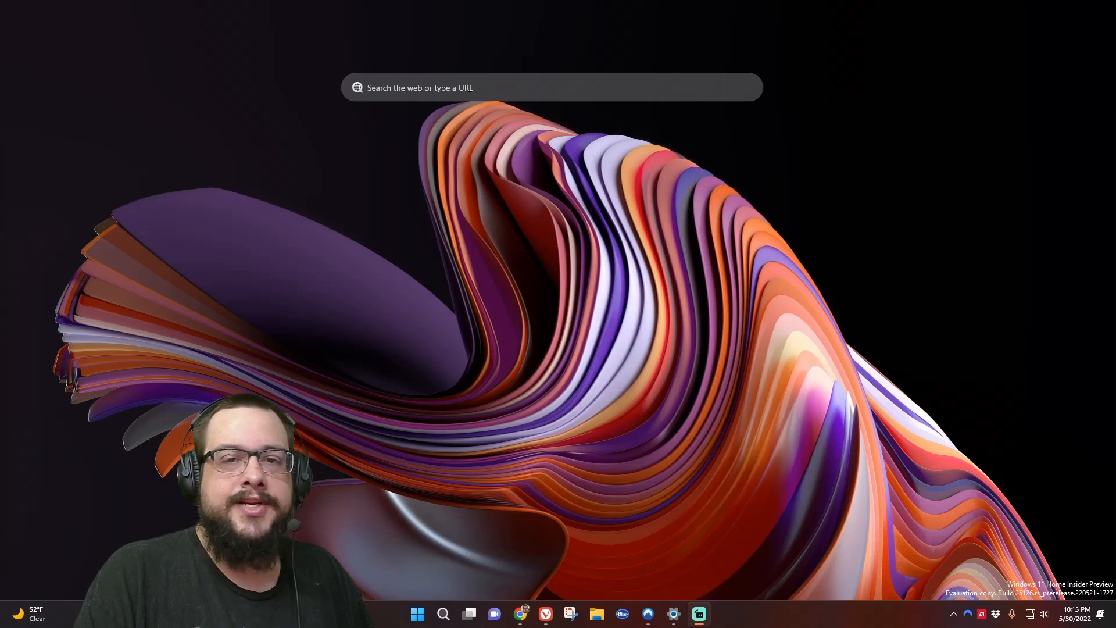
mouse_move(564, 385)
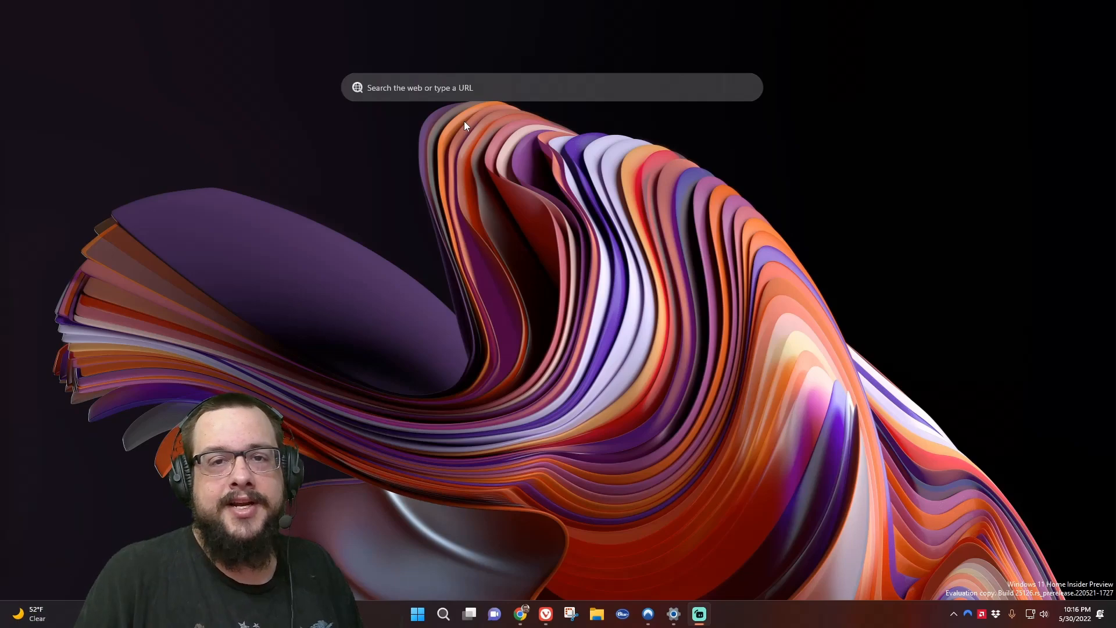
mouse_move(970, 411)
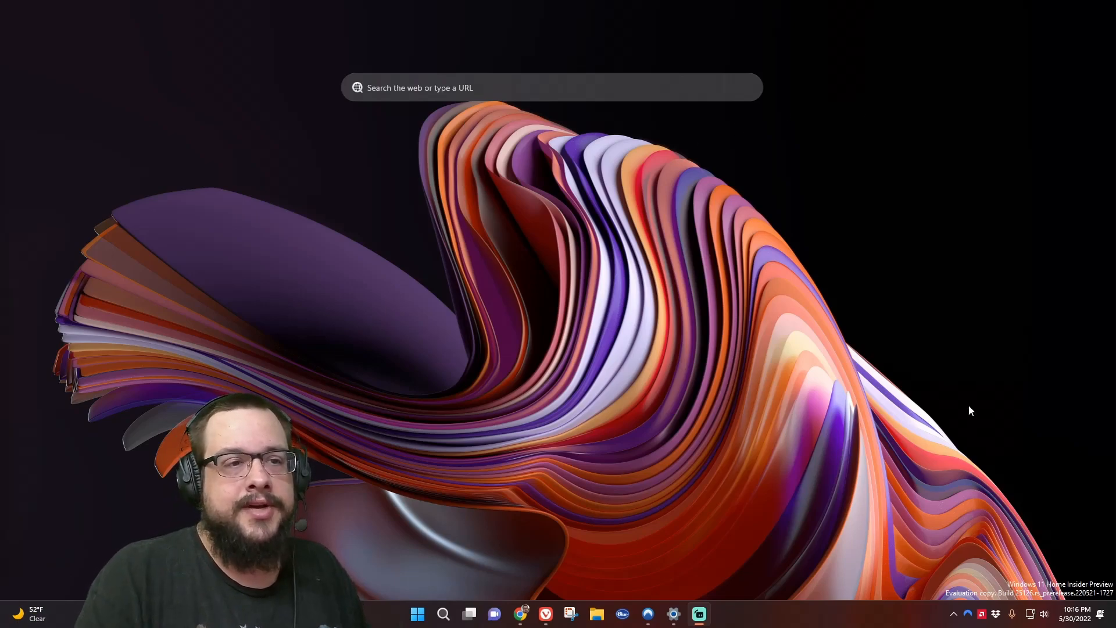
mouse_move(734, 251)
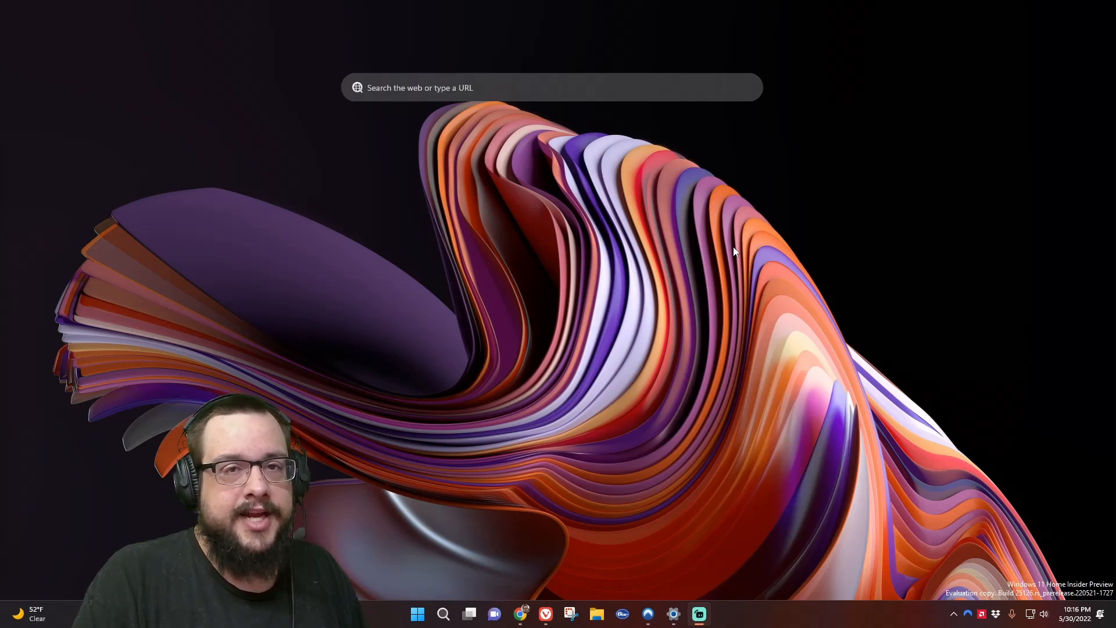
mouse_move(484, 545)
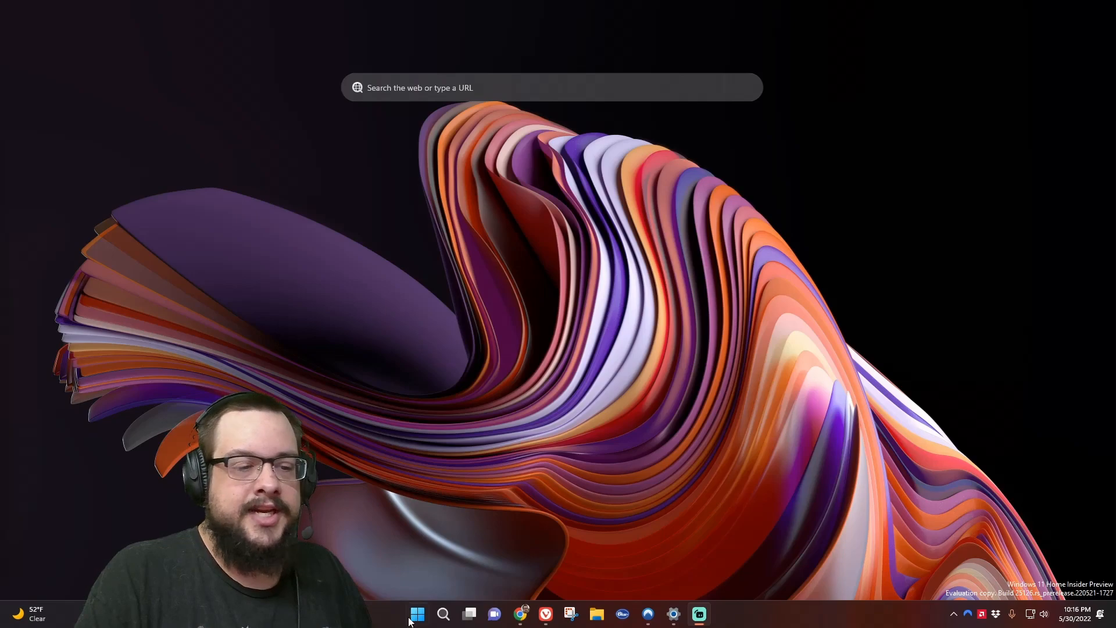
mouse_move(667, 391)
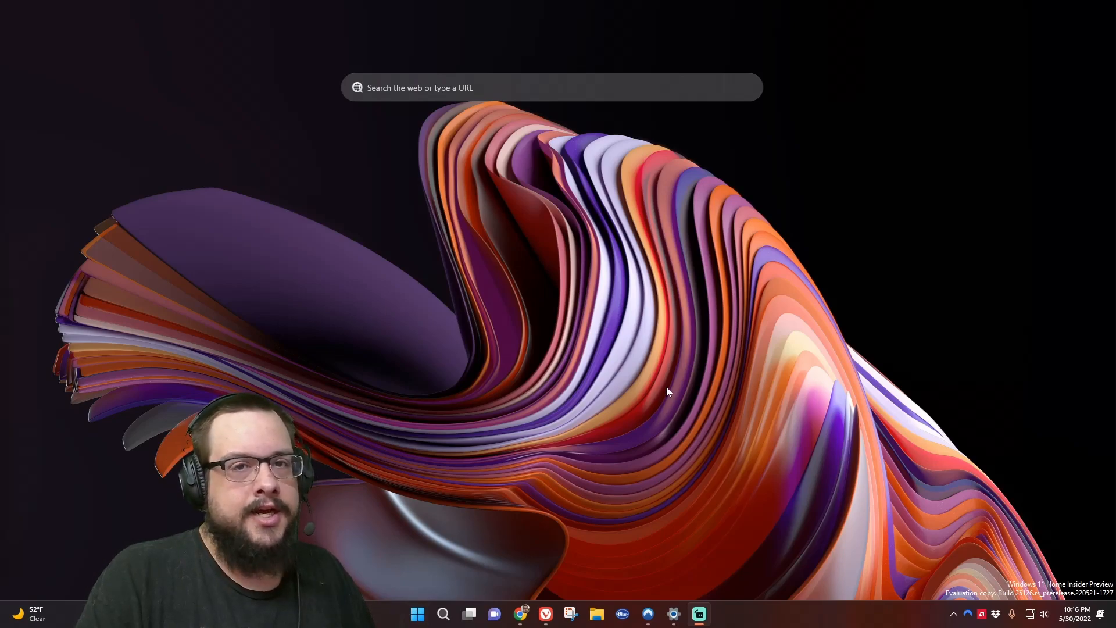
mouse_move(587, 147)
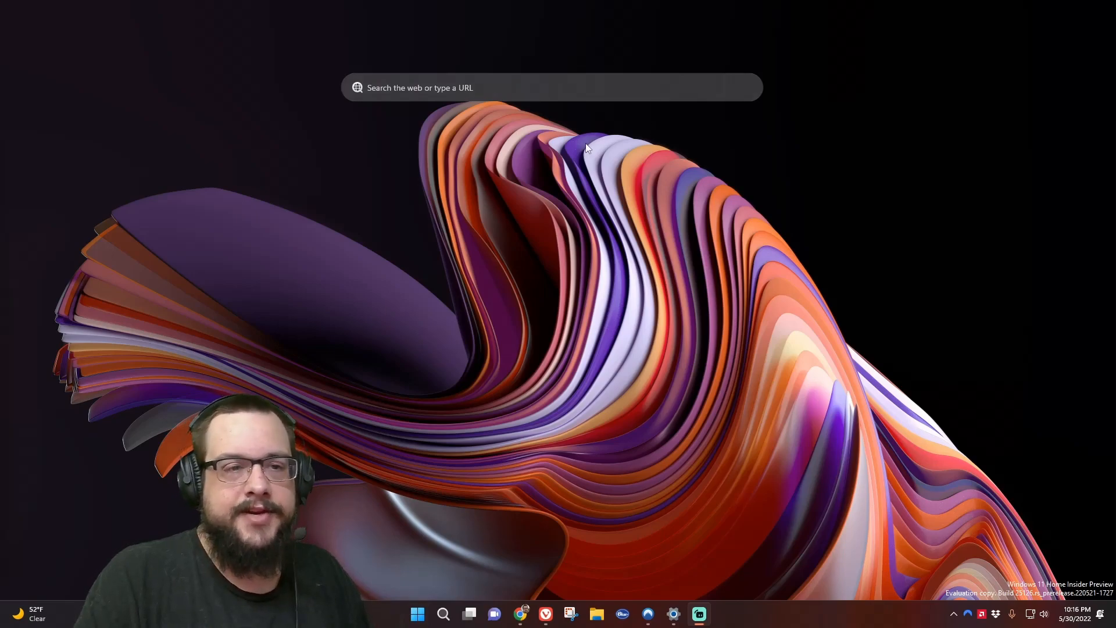
mouse_move(619, 139)
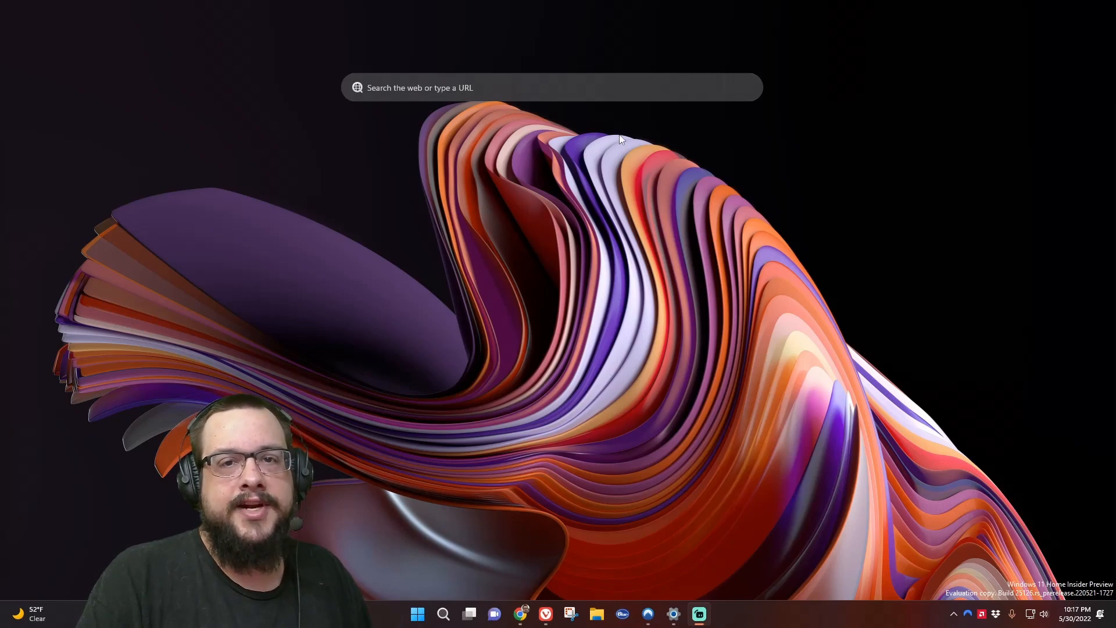
right_click(647, 122)
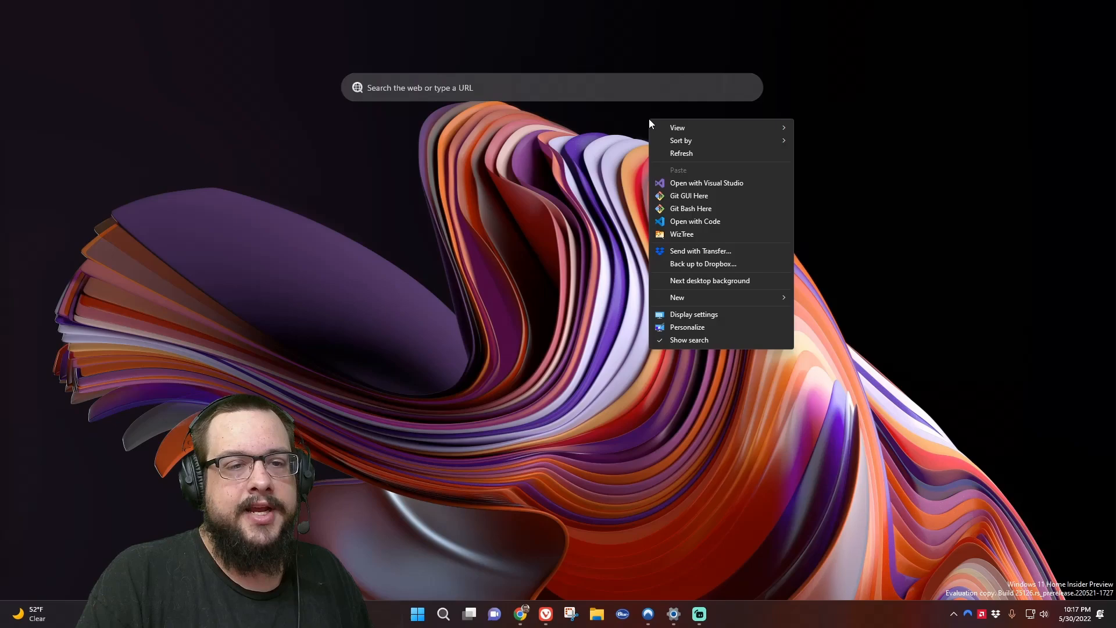
mouse_move(711, 320)
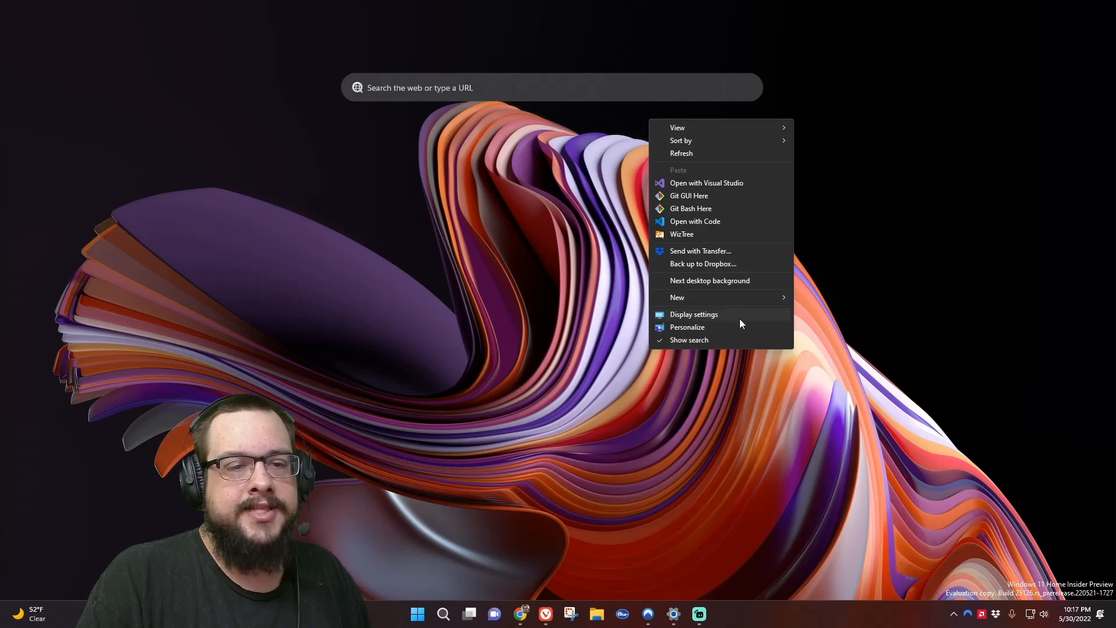
mouse_move(729, 358)
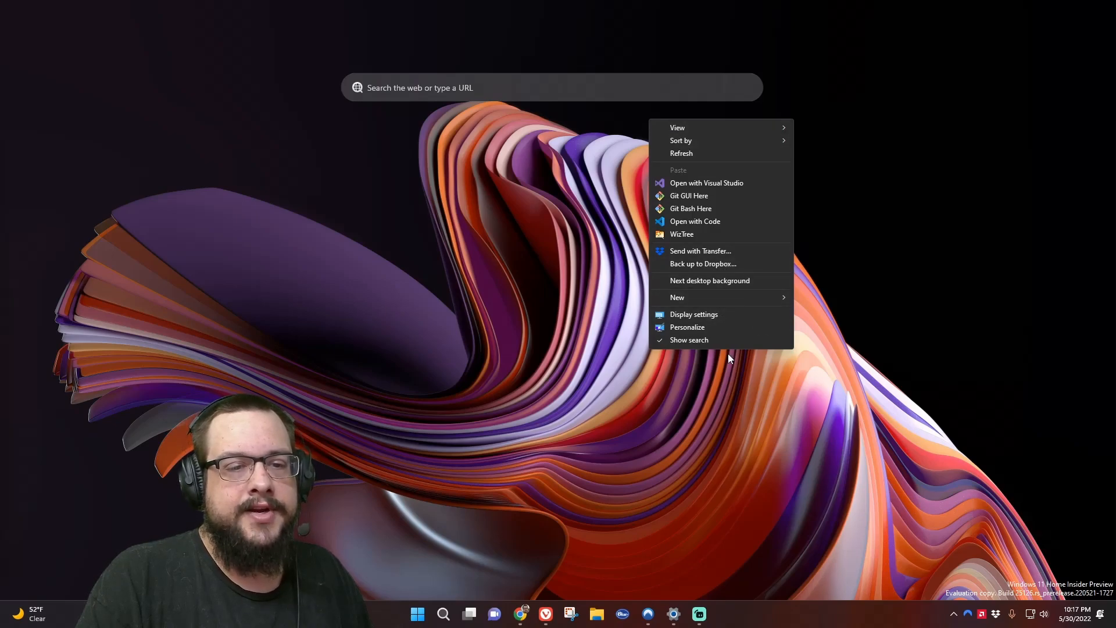
mouse_move(689, 340)
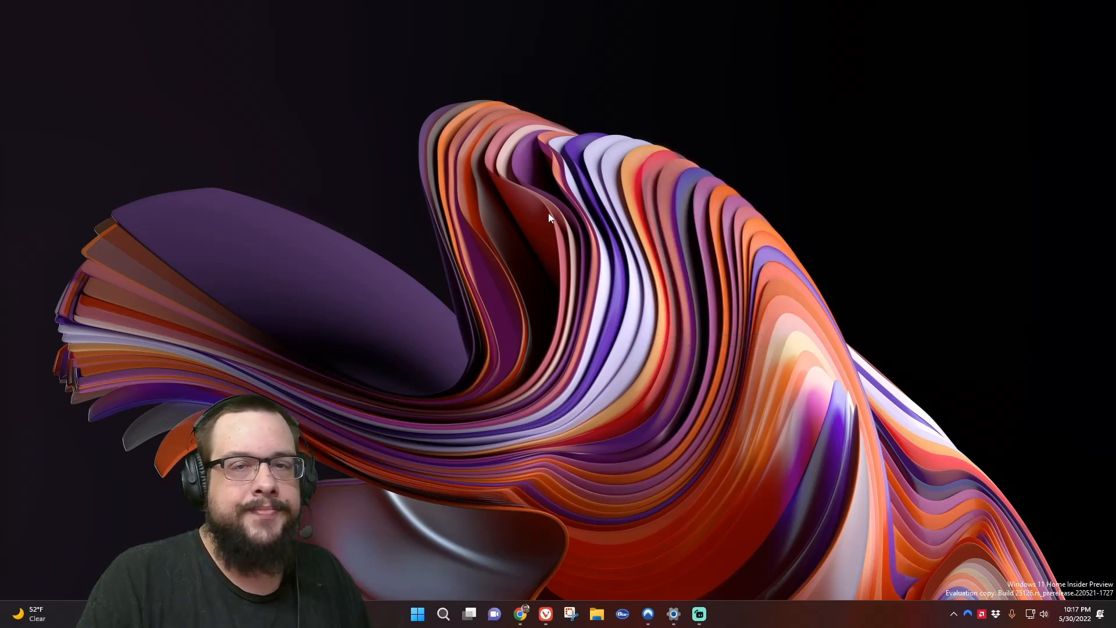
right_click(547, 217)
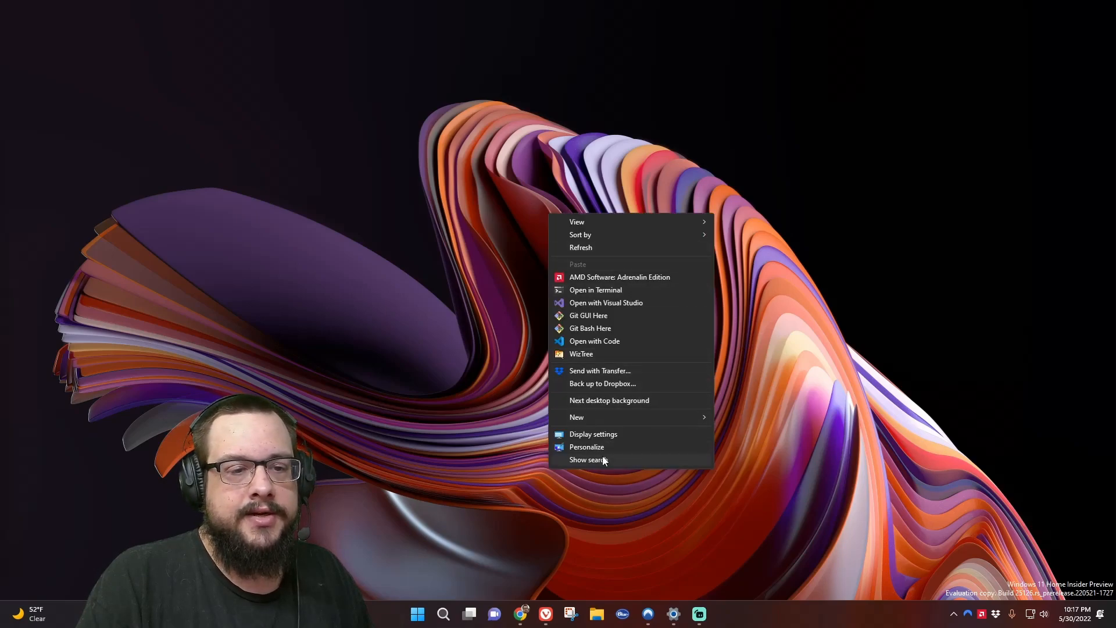
click(588, 459)
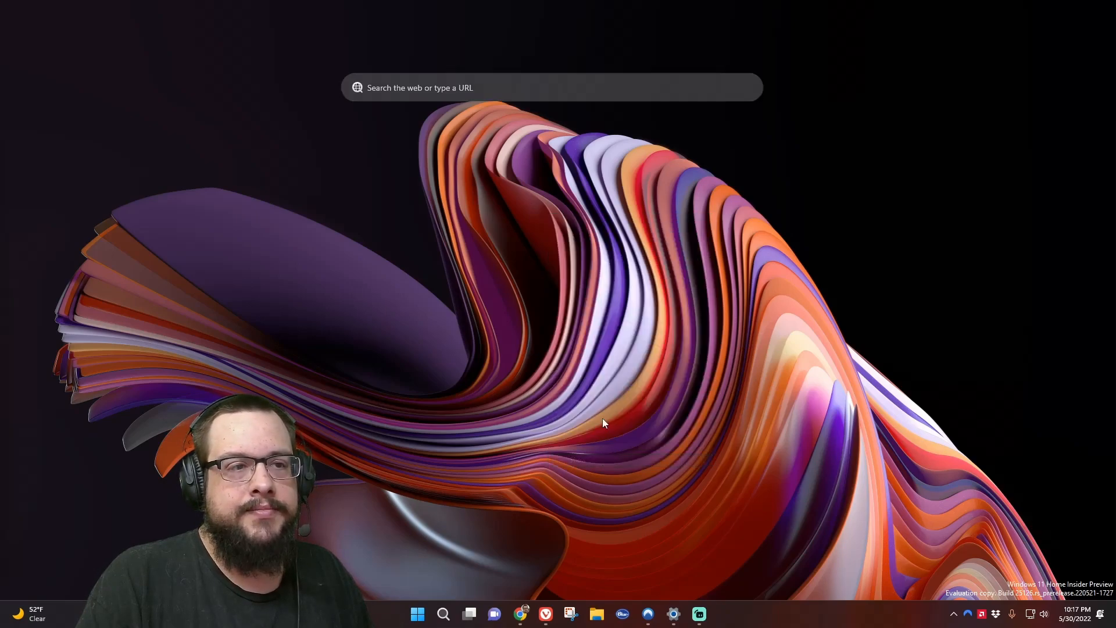